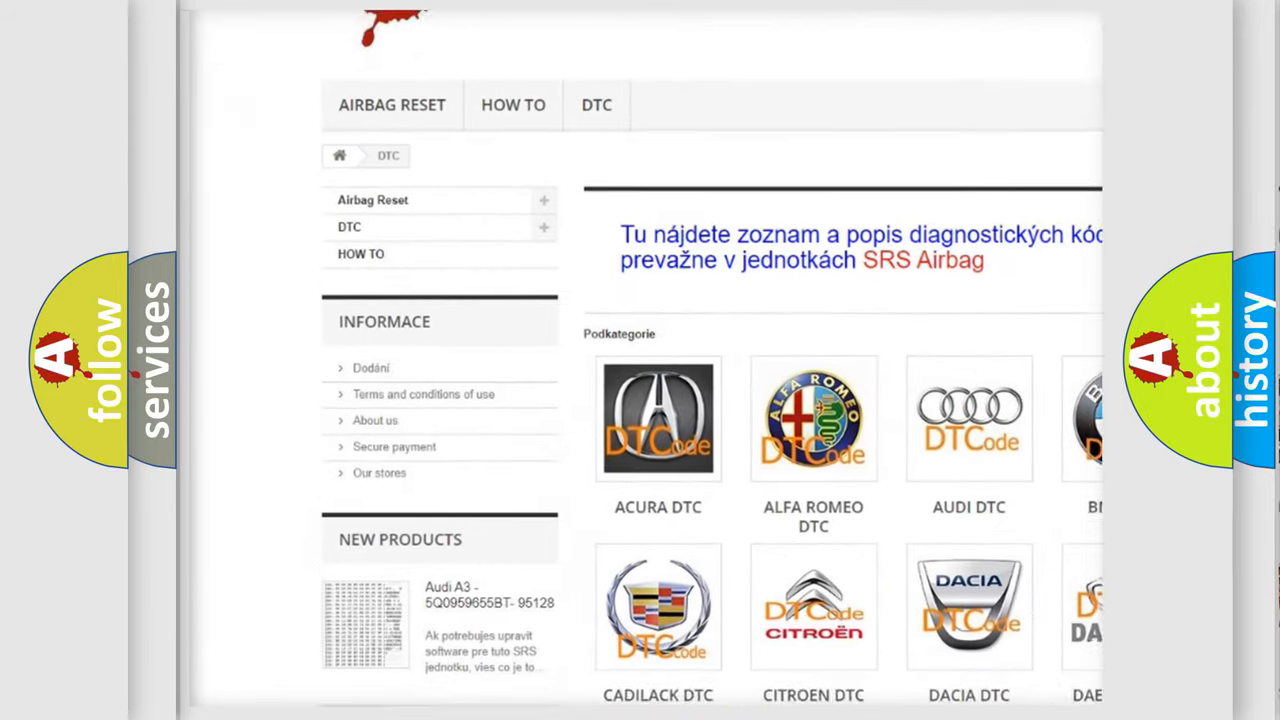
scroll("down", 3)
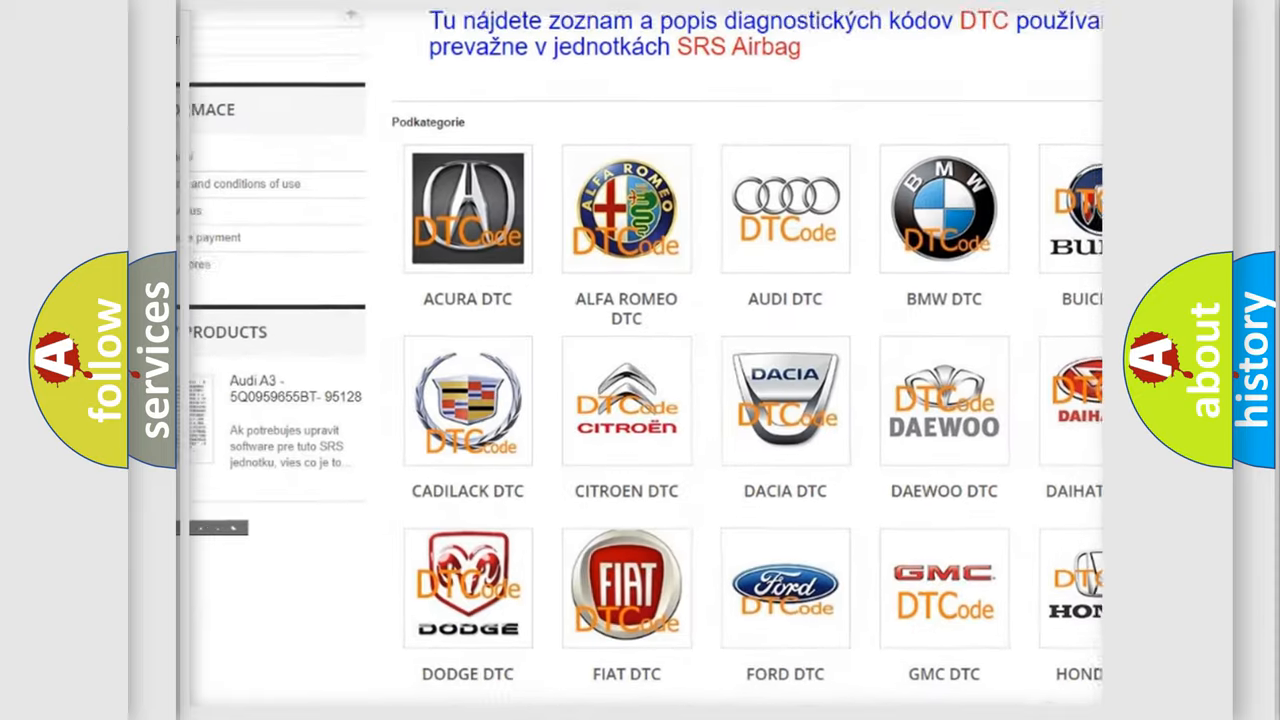
scroll("down", 3)
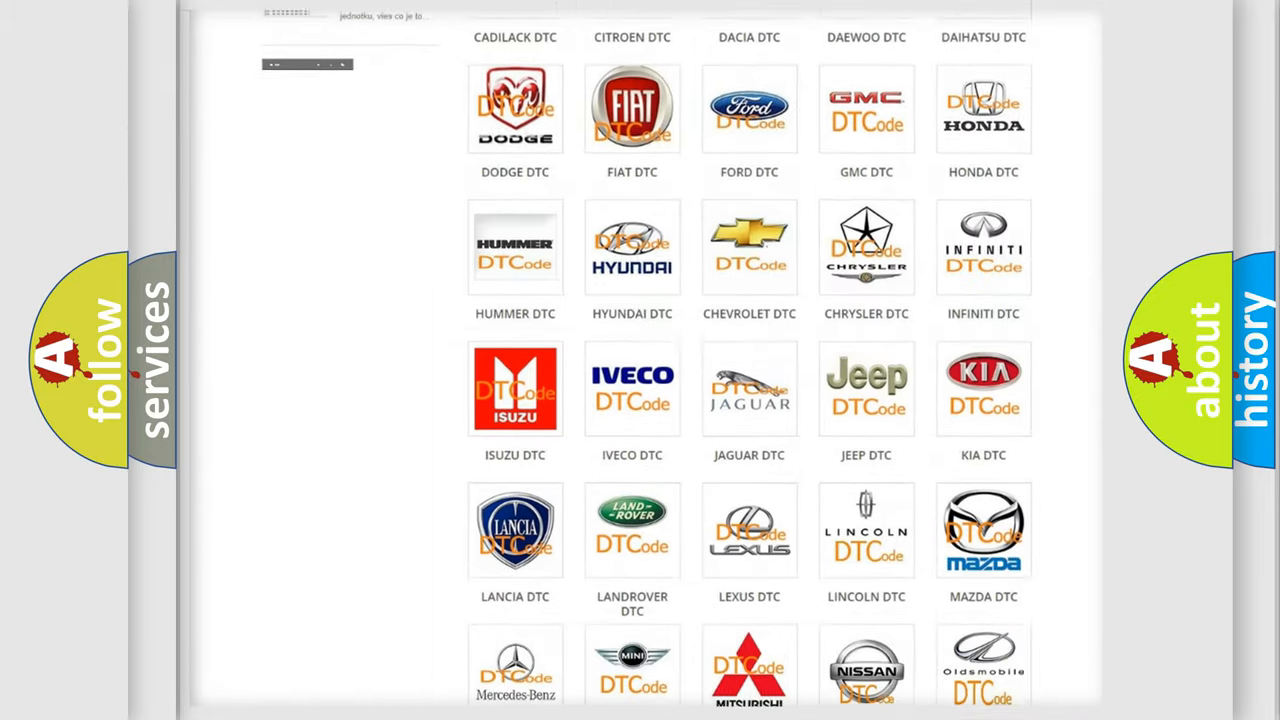
scroll("down", 3)
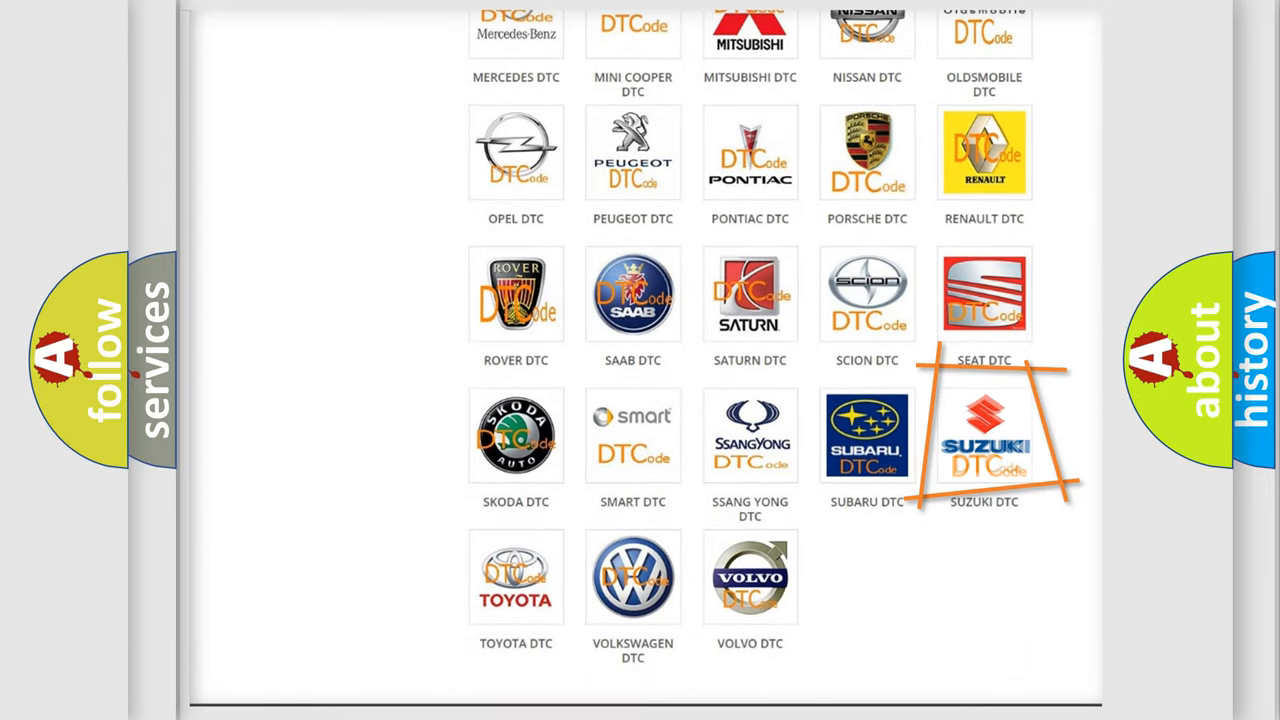